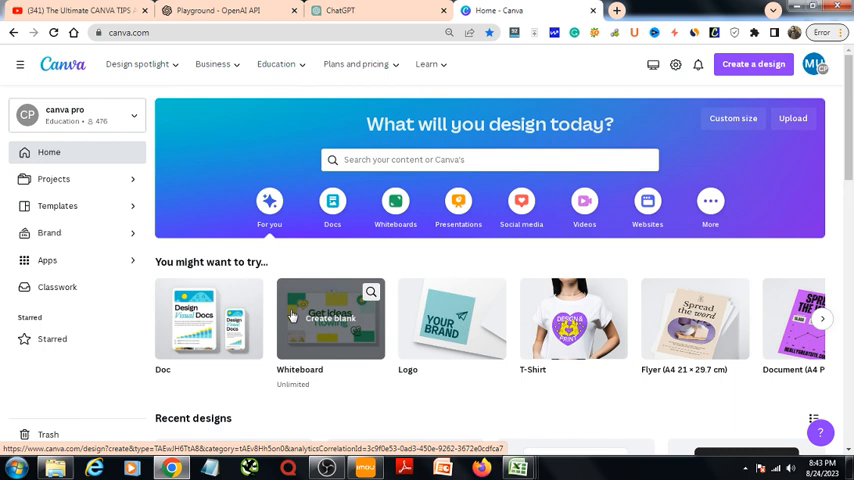
# - Enter 't shirt template never stop' into the Canva search bar
pyautogui.click(356, 64)
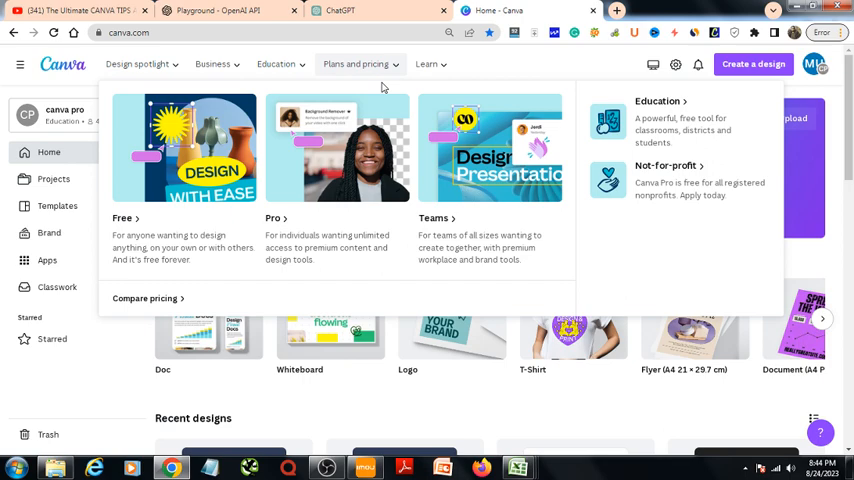
pyautogui.write('t shirt')
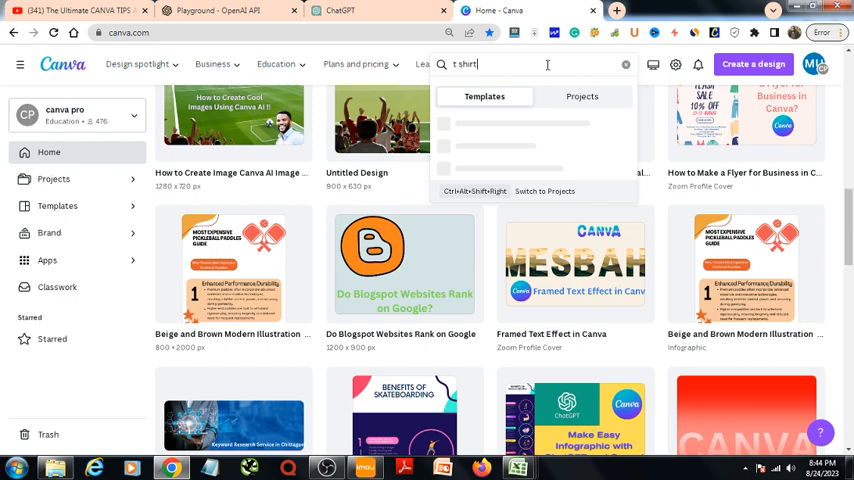
pyautogui.write('template neve')
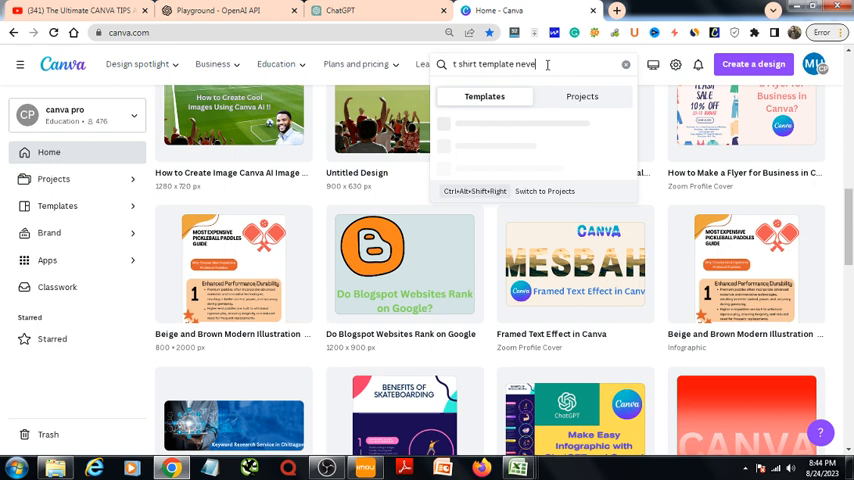
# - Run the search and scroll through the T-shirt Never Stop template results
pyautogui.press('Return')
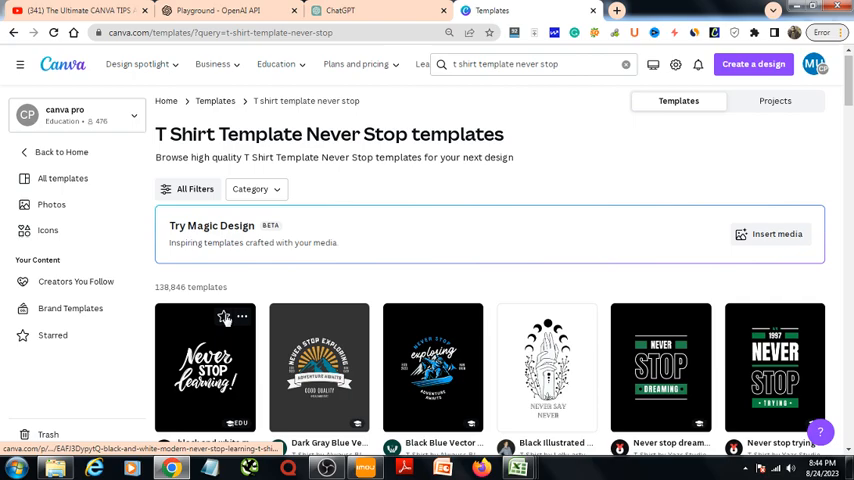
pyautogui.scroll(-3)
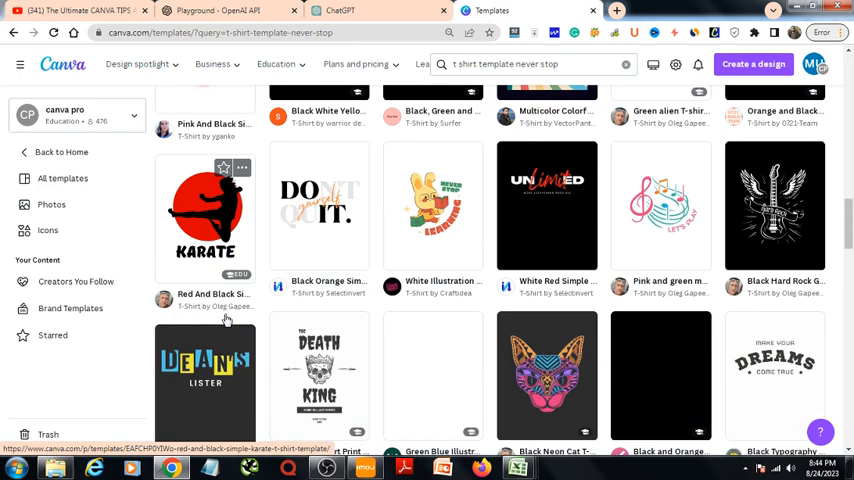
pyautogui.scroll(-3)
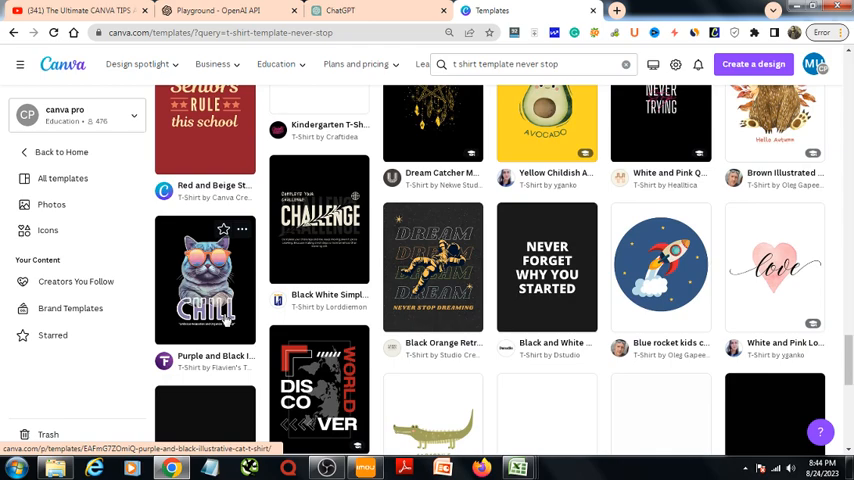
pyautogui.scroll(-3)
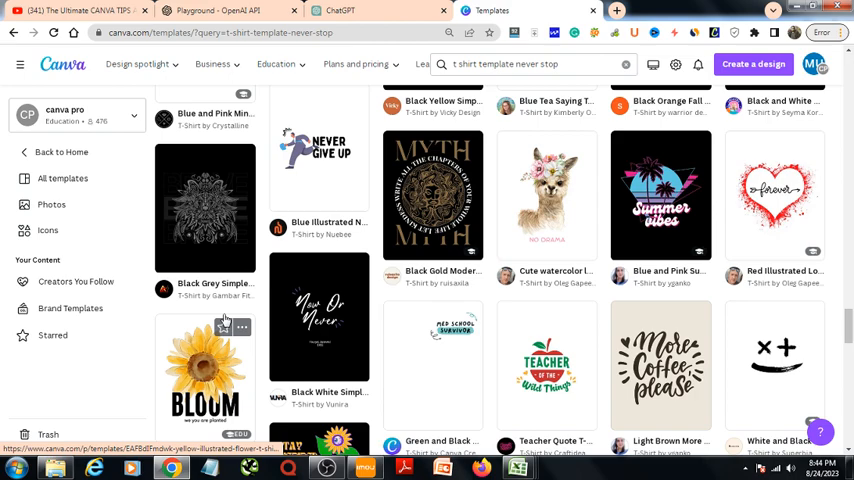
pyautogui.scroll(-3)
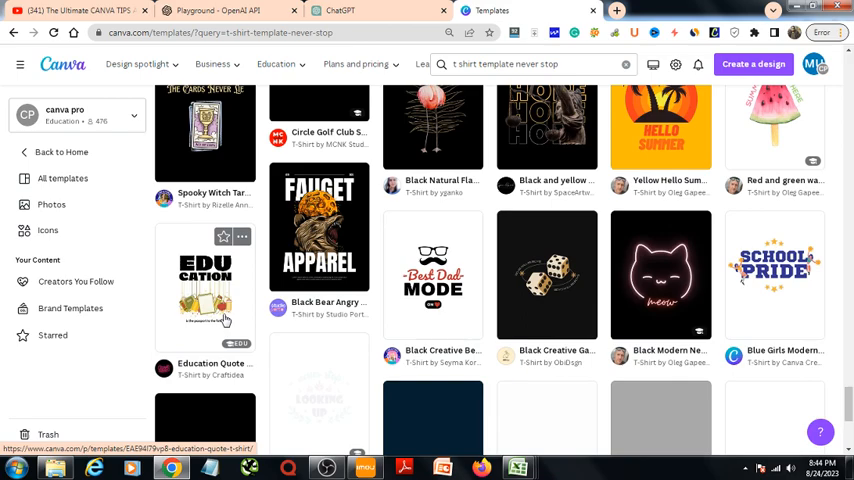
pyautogui.scroll(-3)
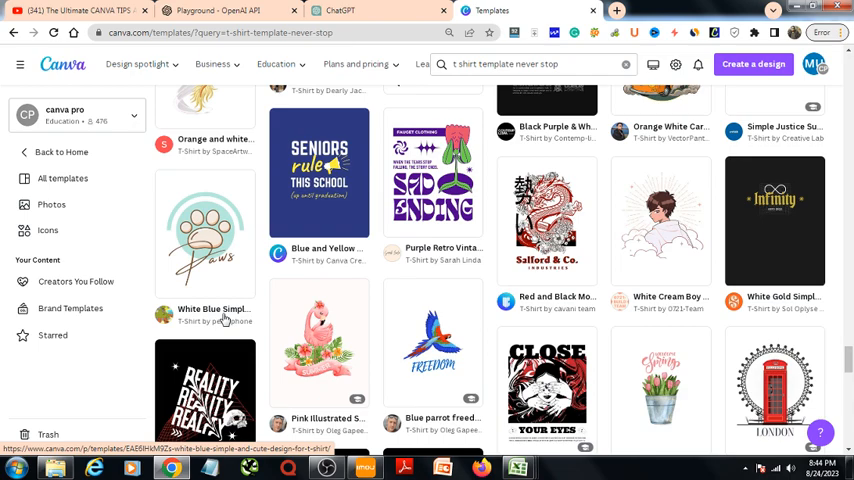
pyautogui.scroll(-3)
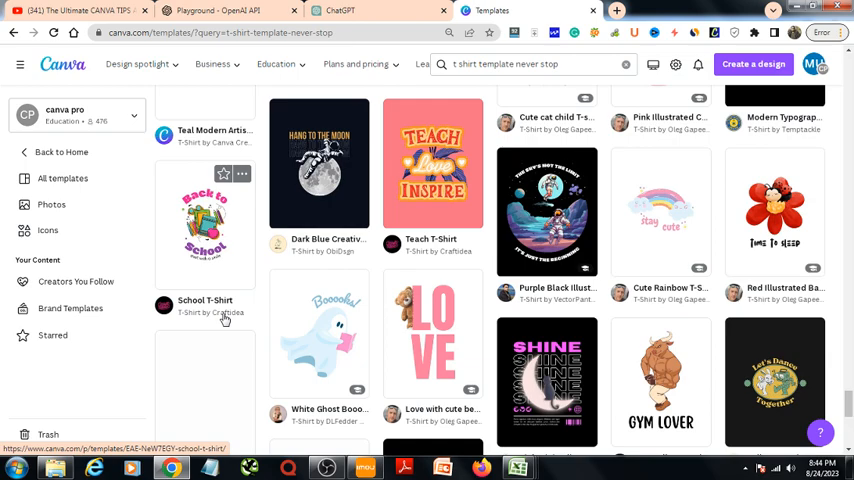
pyautogui.scroll(-3)
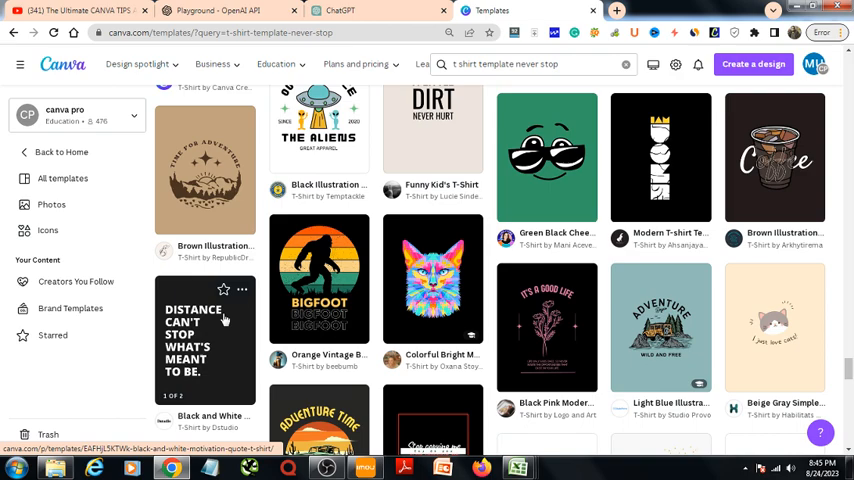
pyautogui.scroll(-3)
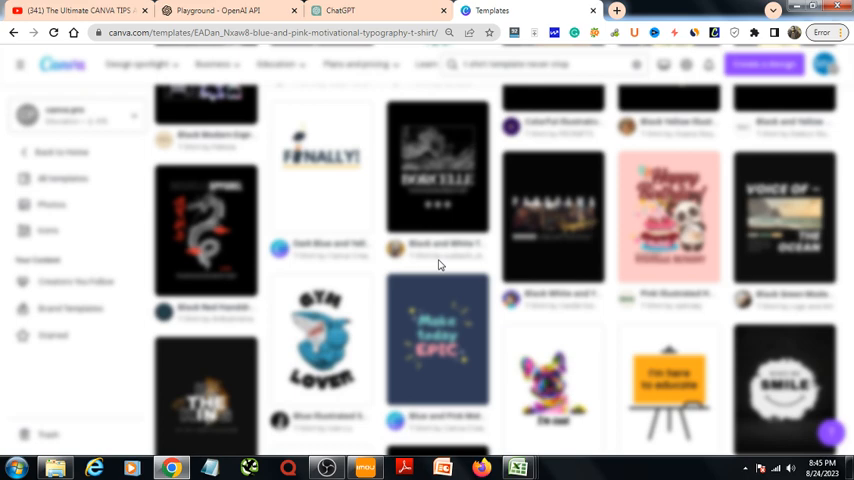
# - Customize the 'Make today EPIC' motivational typography T-shirt template as a new design
pyautogui.click(438, 340)
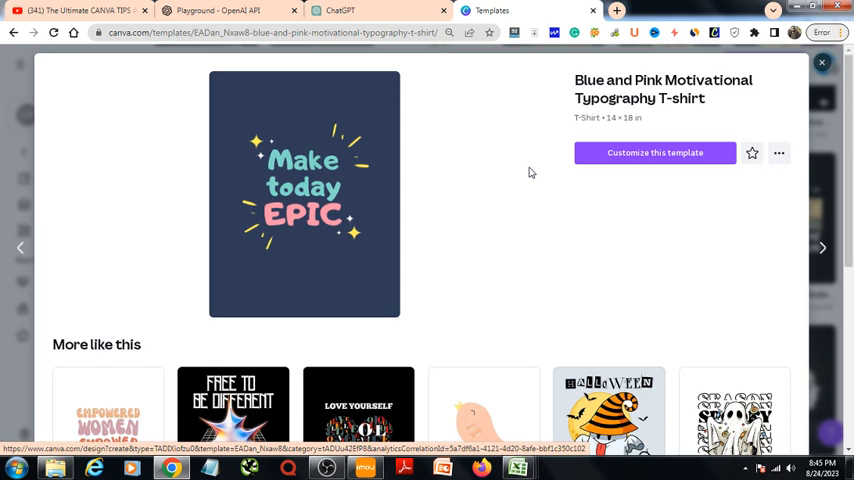
pyautogui.click(656, 152)
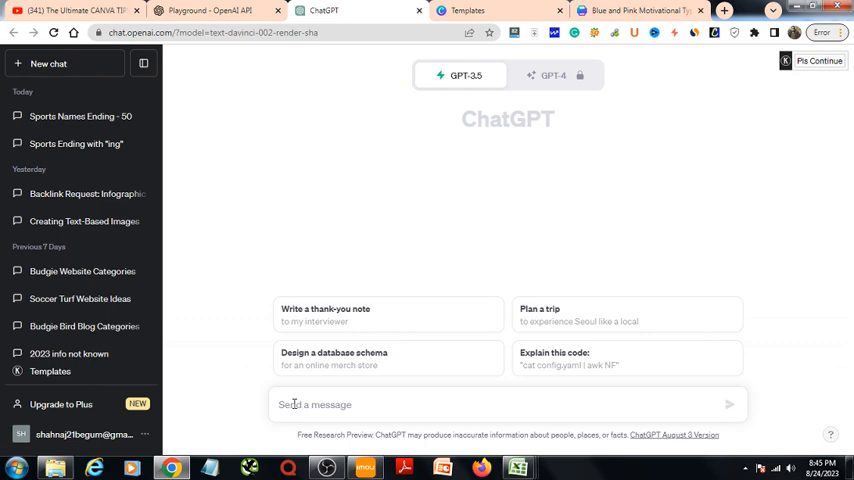
# - Ask ChatGPT for 50 sports names ending with 'ing'
pyautogui.write('give me 50 sport')
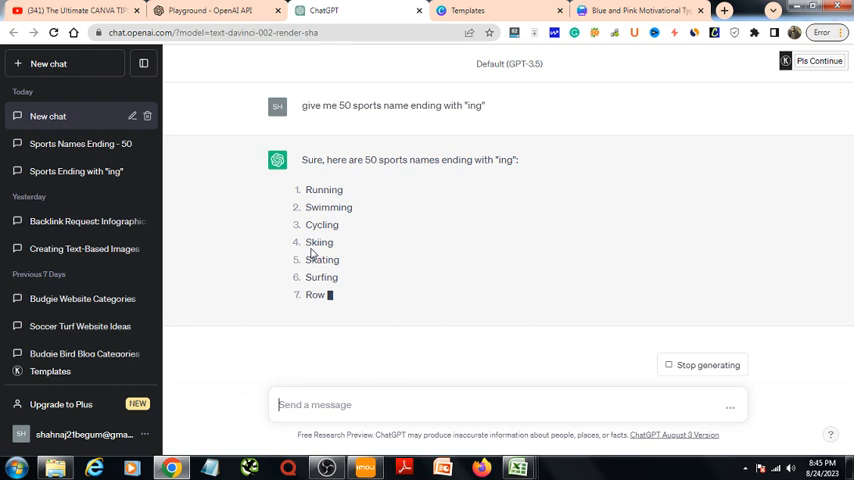
pyautogui.click(636, 12)
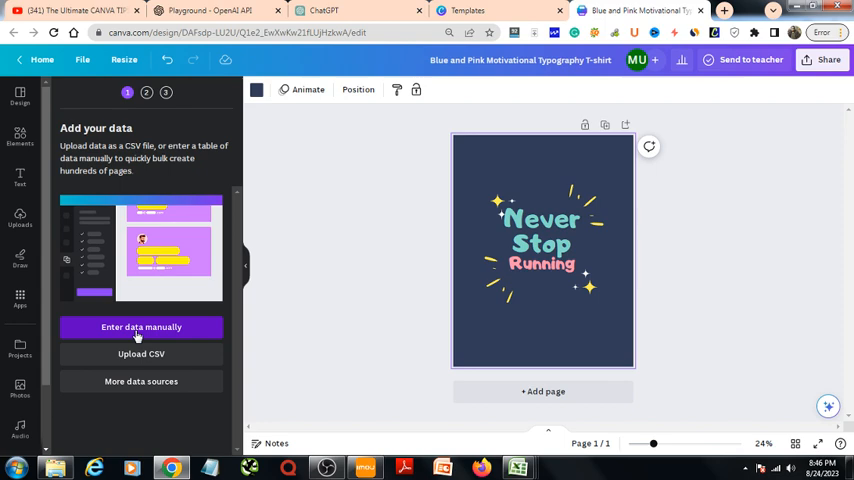
# - Enter bulk data manually, filling a Sports column with the sports list, and save it
pyautogui.click(140, 328)
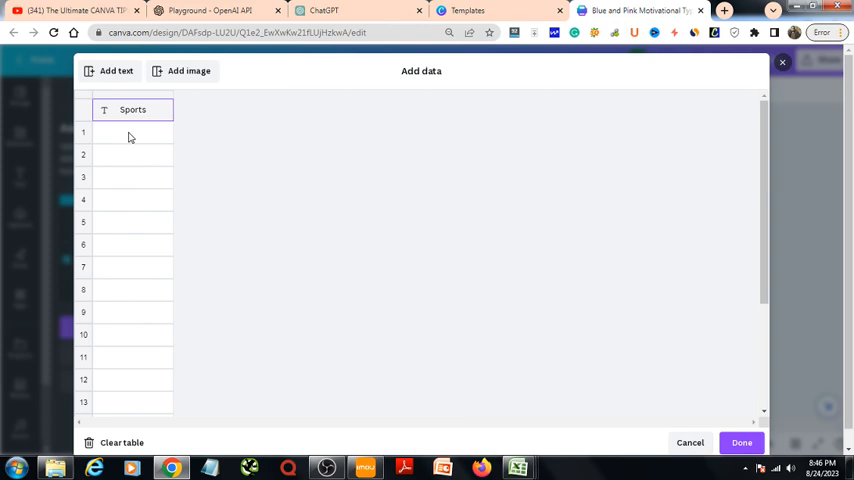
pyautogui.click(324, 12)
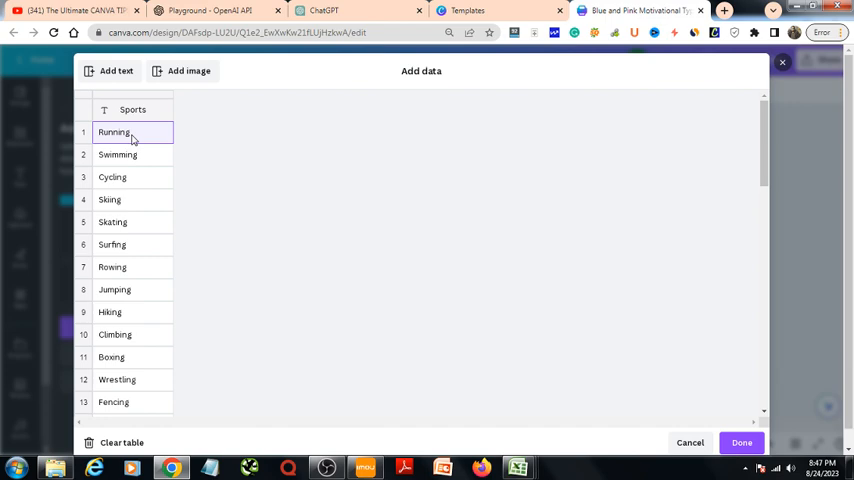
pyautogui.click(740, 442)
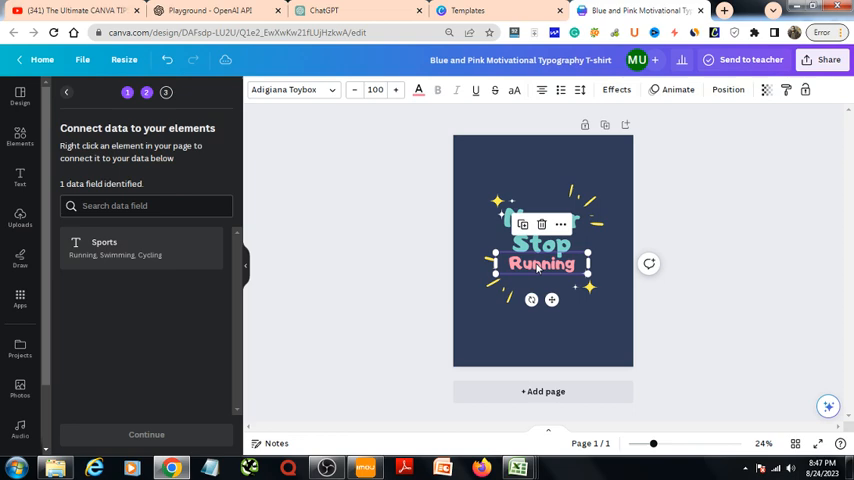
# - Connect the Running text to the Sports data field and continue to apply the data
pyautogui.rightClick(542, 264)
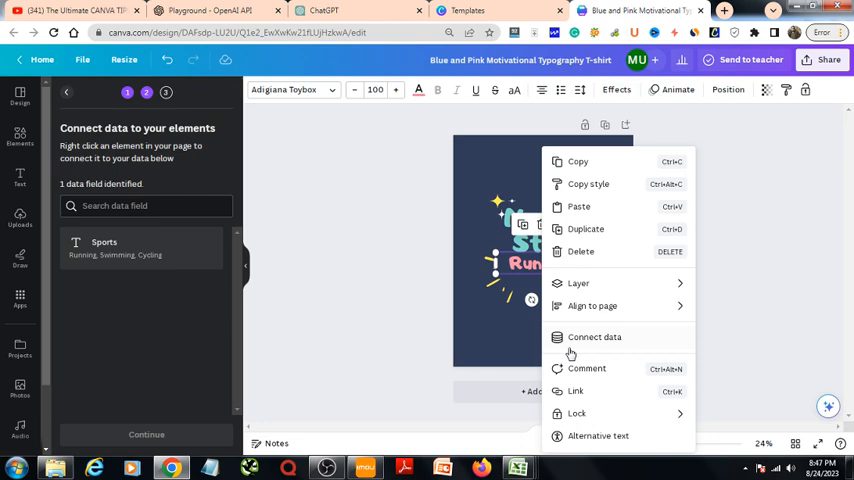
pyautogui.click(594, 336)
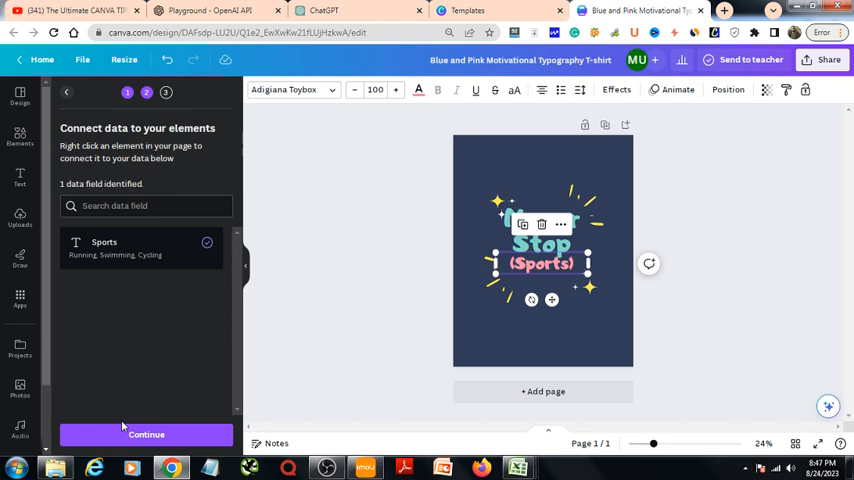
pyautogui.click(146, 434)
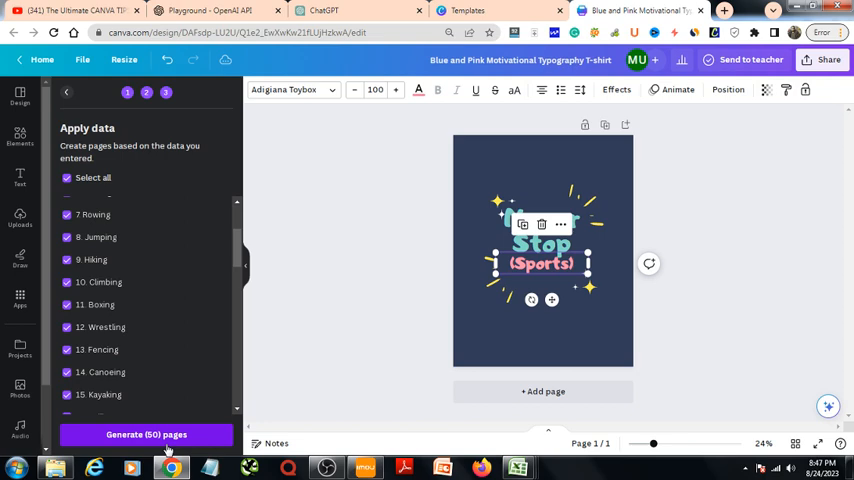
pyautogui.click(146, 434)
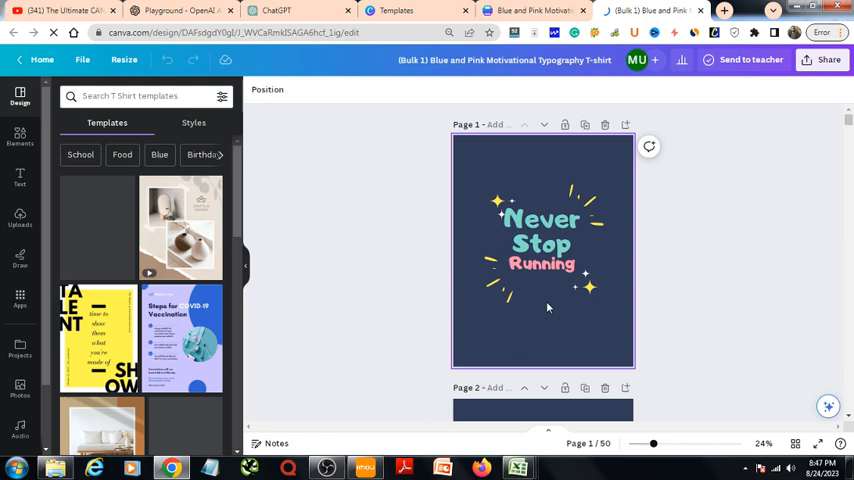
pyautogui.scroll(-3)
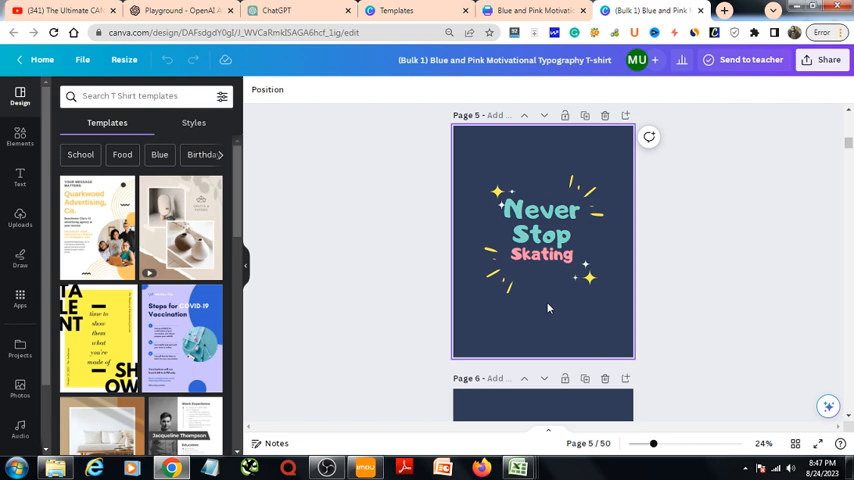
pyautogui.scroll(-3)
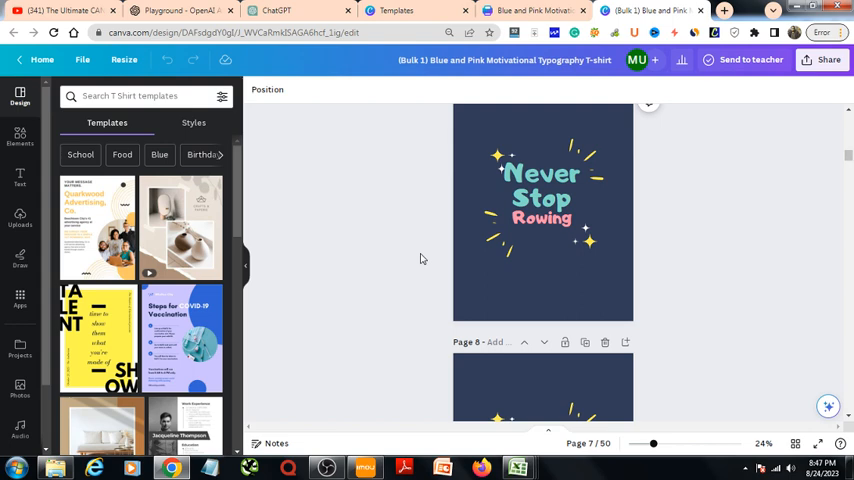